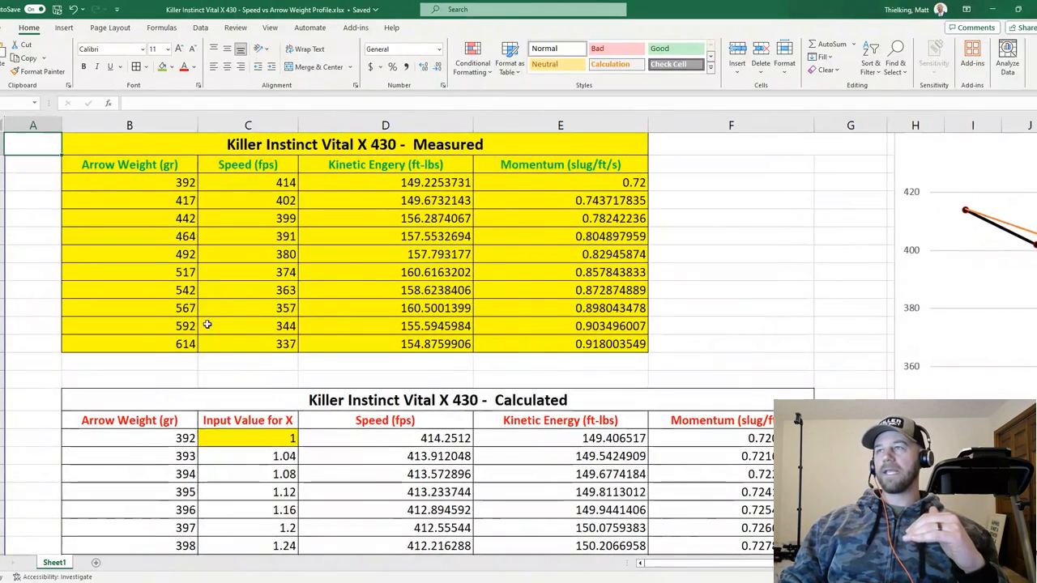
Review the measured table, selecting the 414 fps and 337 fps speeds and the empty cell below.
scroll("down", 3)
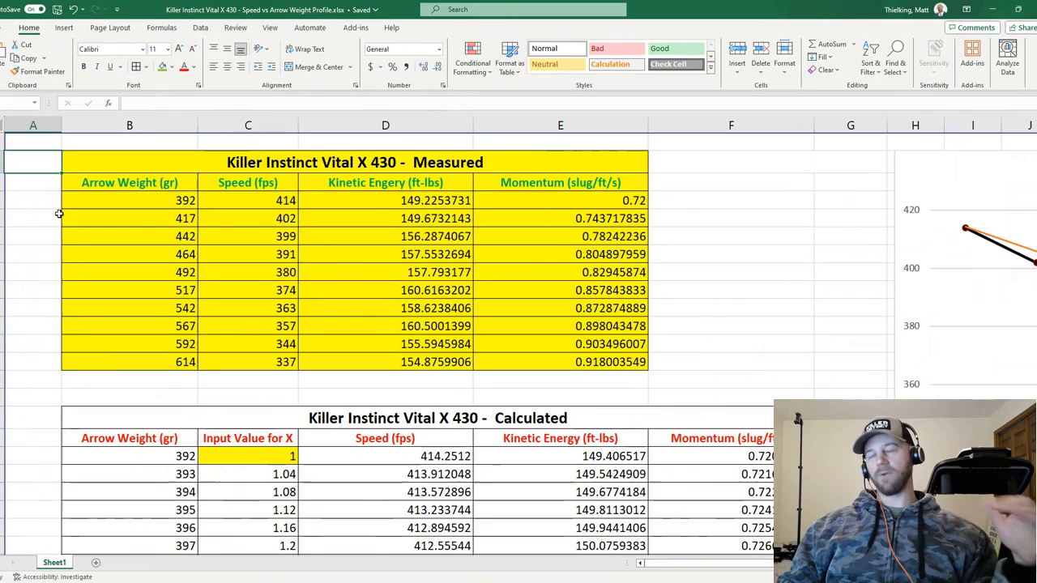
left_click(130, 200)
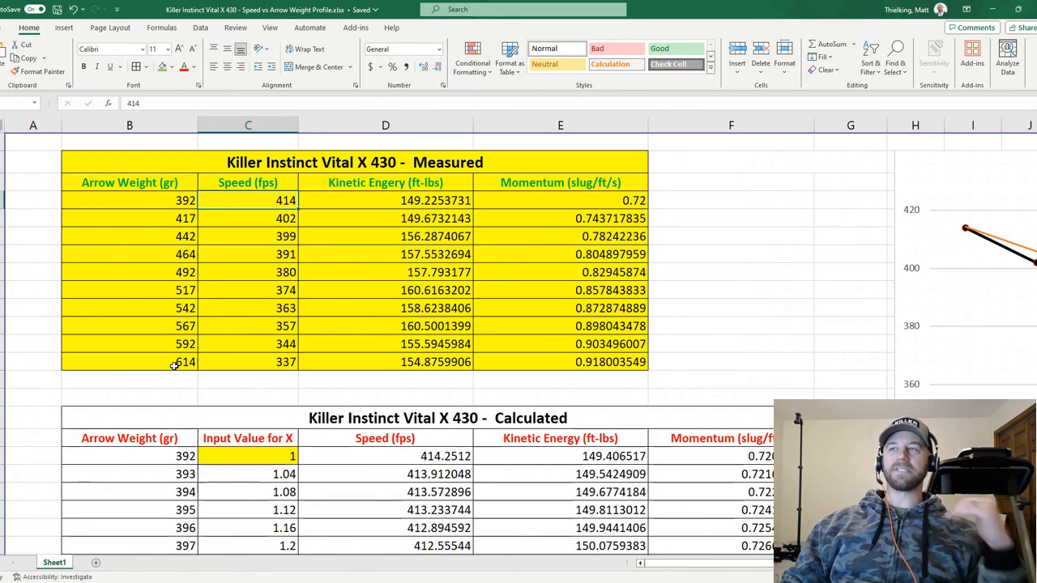
left_click(247, 362)
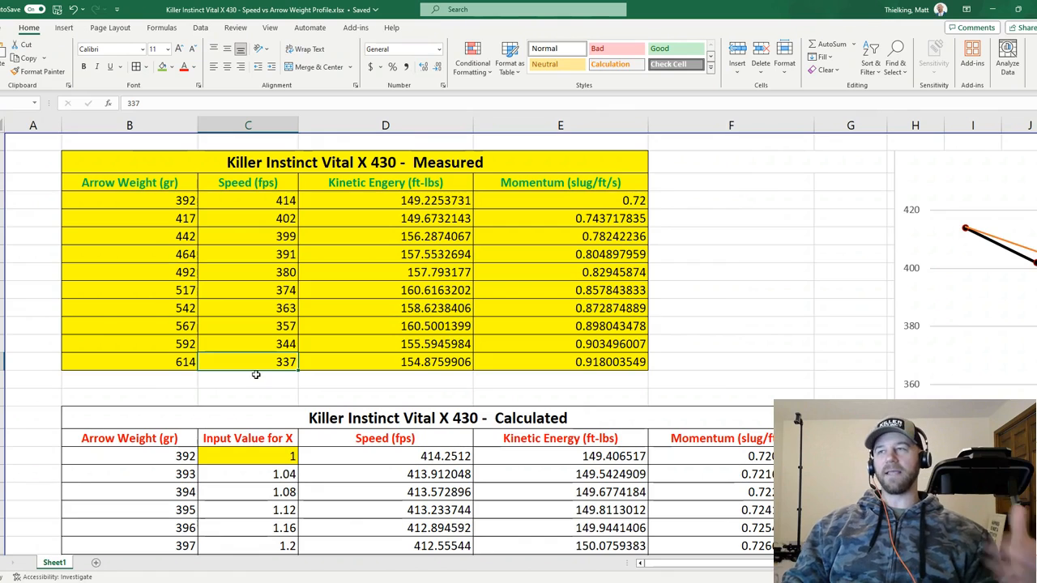
mouse_move(168, 403)
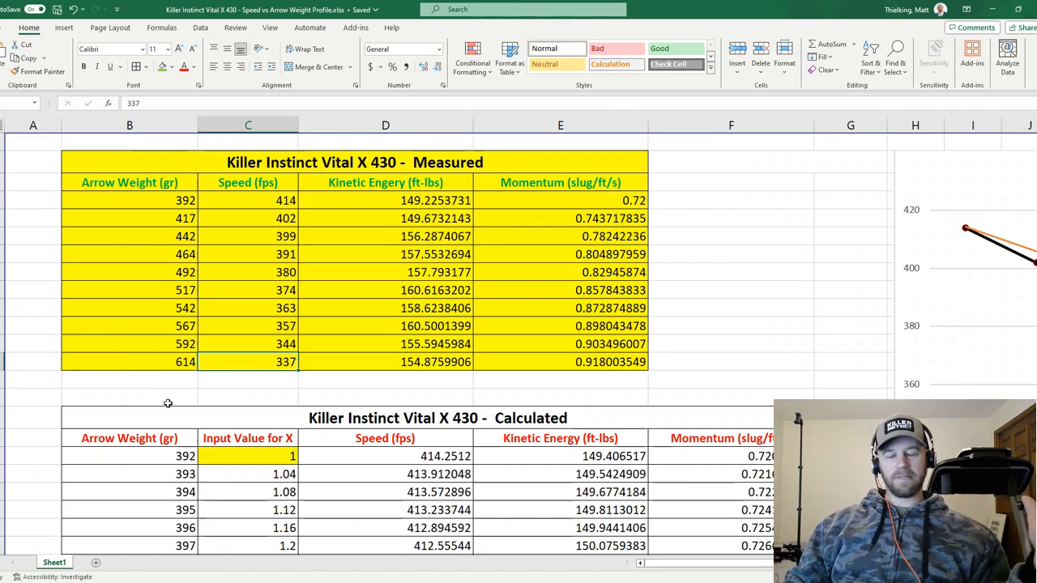
mouse_move(55, 371)
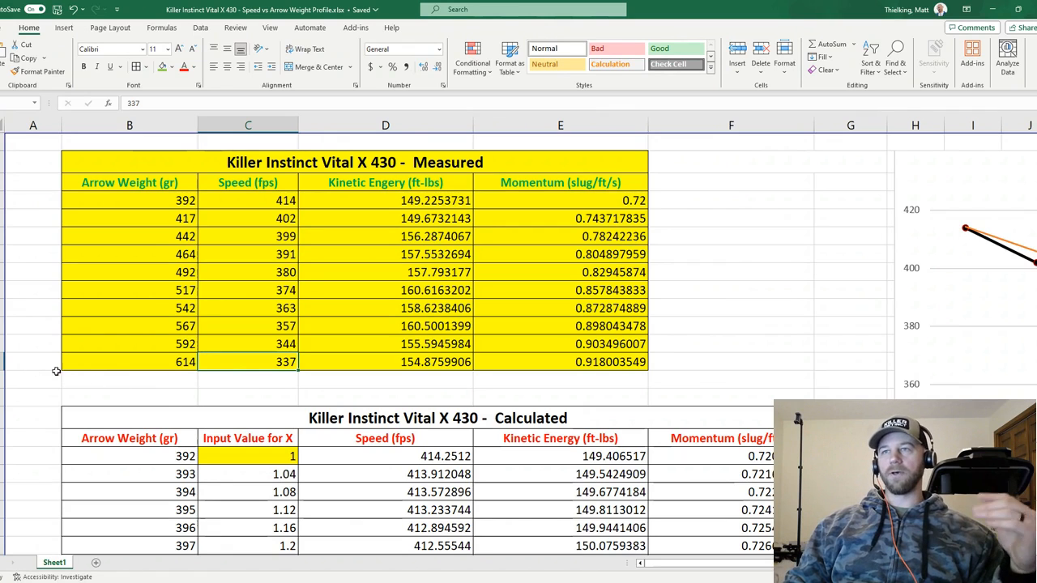
left_click(130, 380)
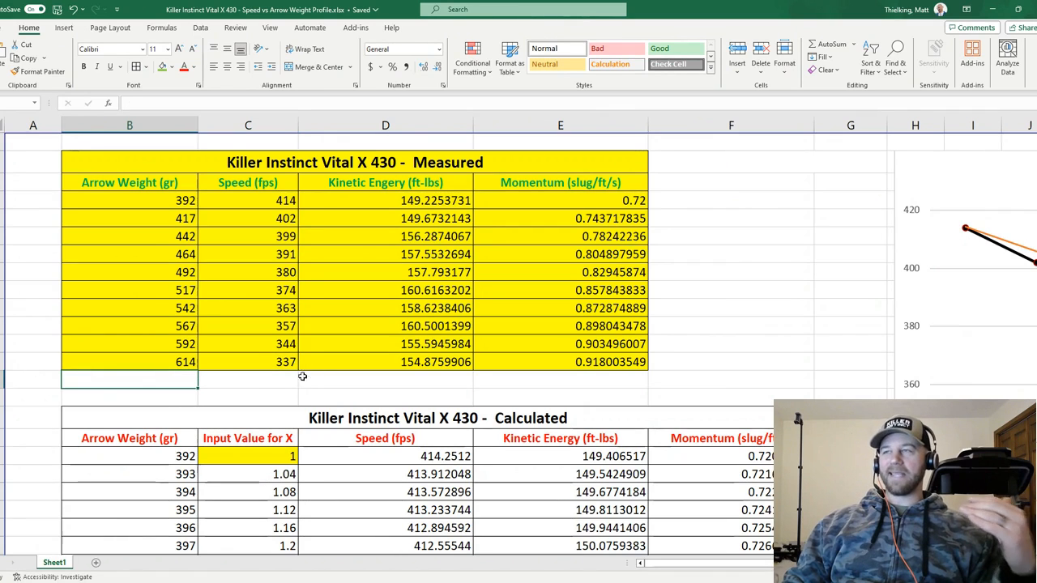
mouse_move(606, 377)
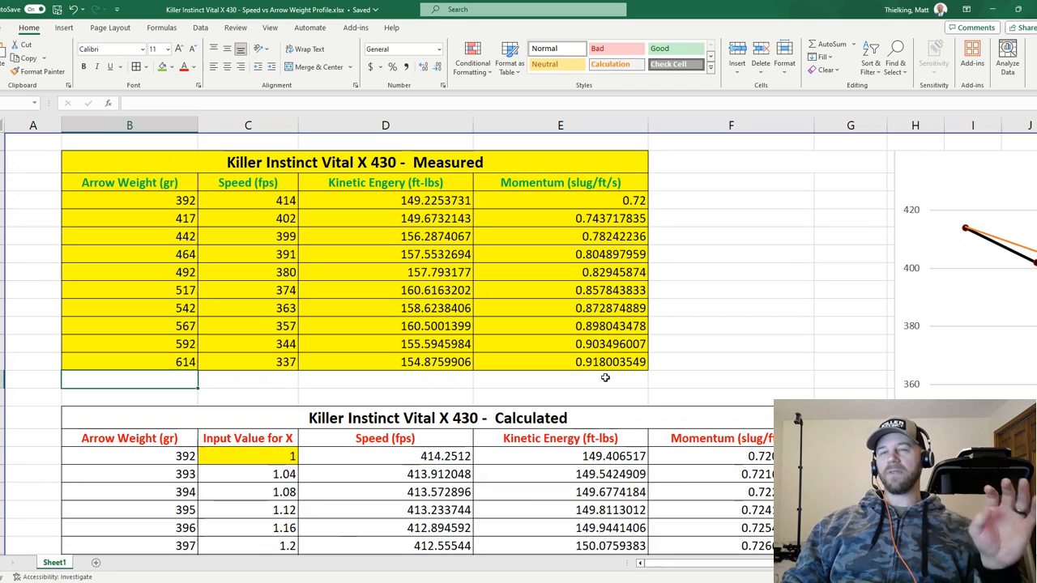
mouse_move(225, 274)
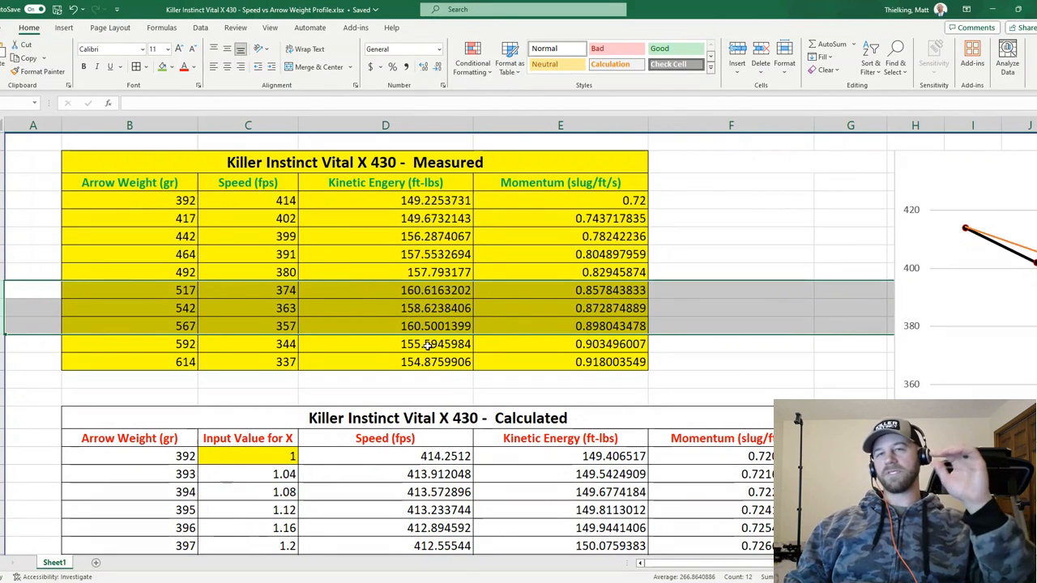
mouse_move(321, 347)
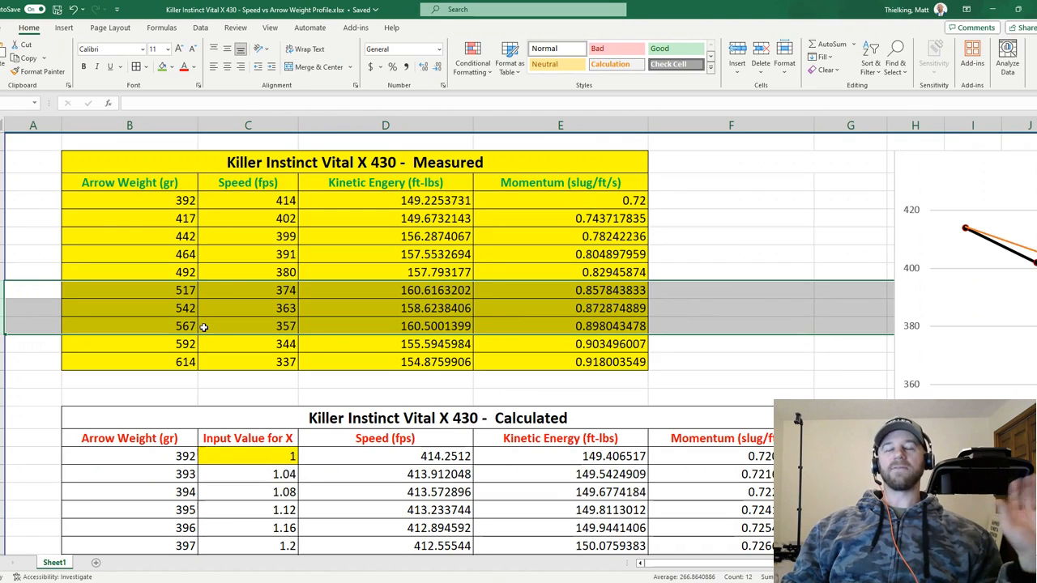
mouse_move(156, 268)
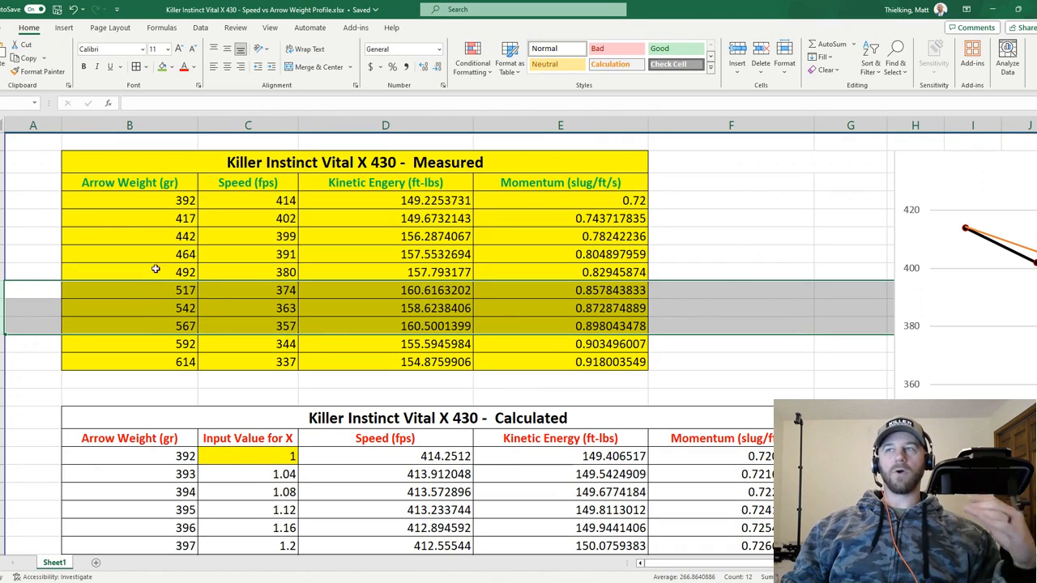
mouse_move(204, 314)
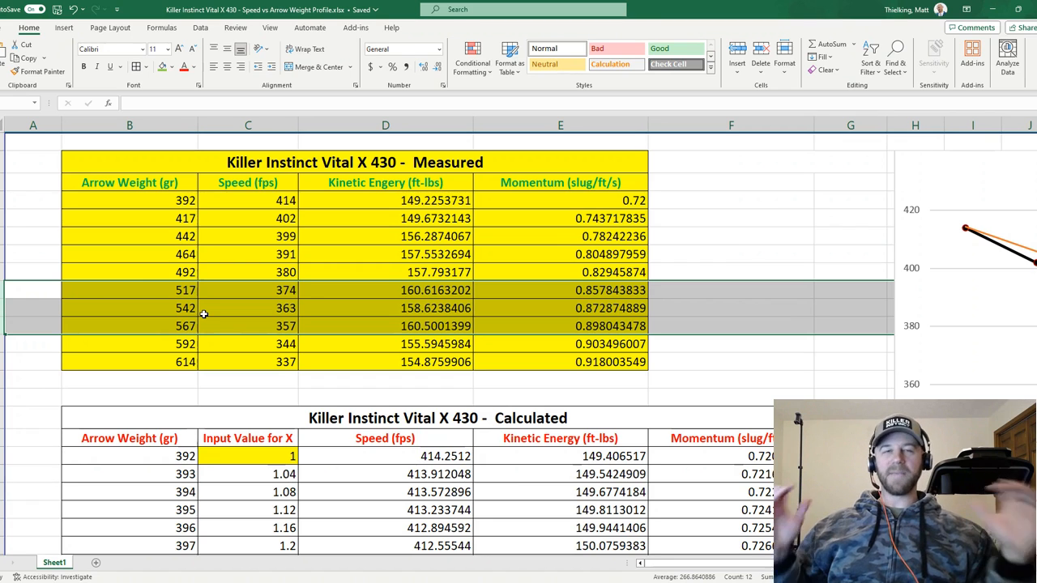
mouse_move(680, 372)
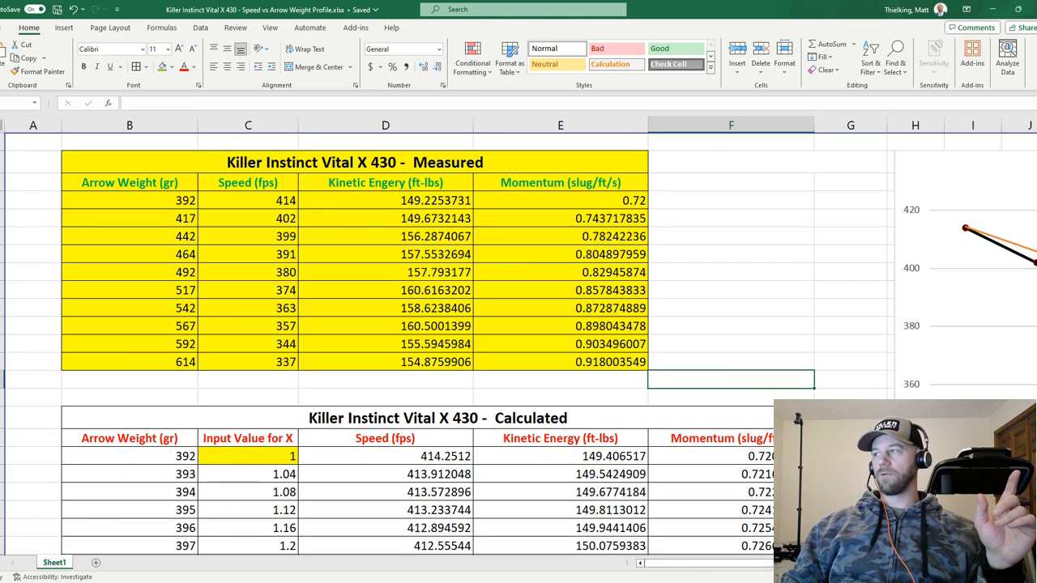
Scroll right to the Speed (fps) chart showing y = -8.4788x + 422.73 and R² = 0.9936.
scroll("right", 3)
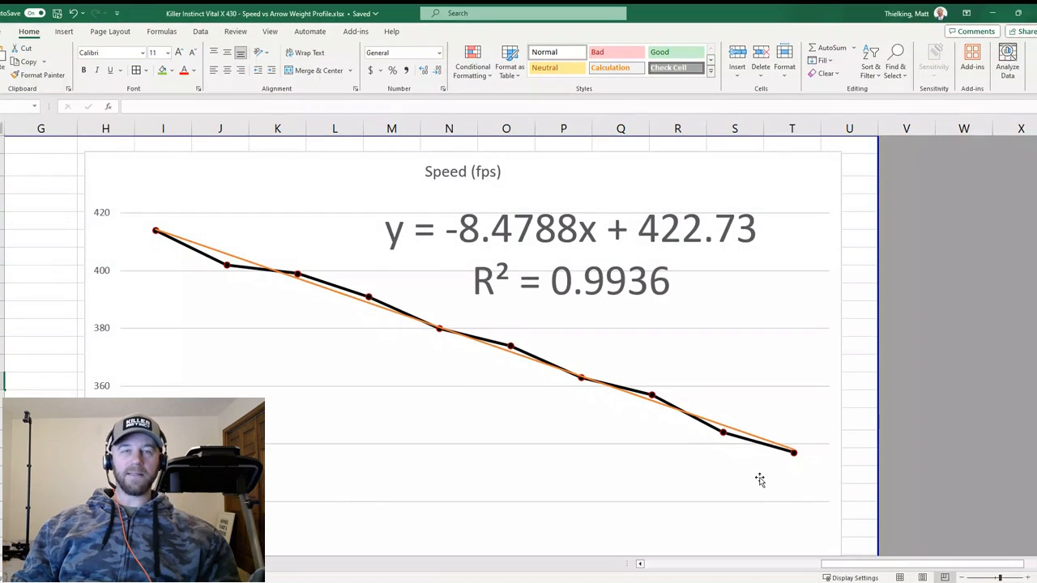
mouse_move(413, 392)
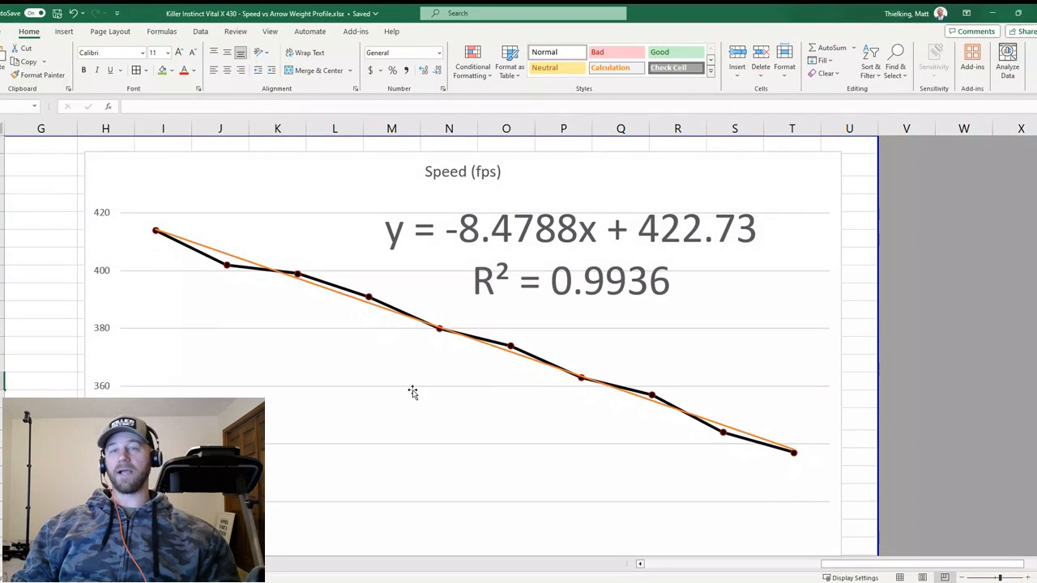
mouse_move(356, 269)
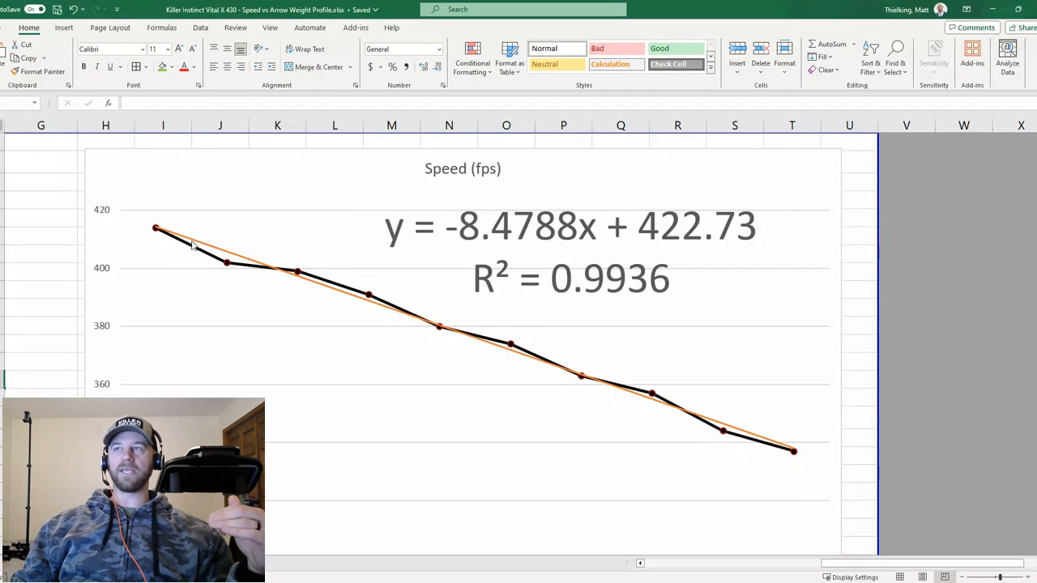
mouse_move(784, 467)
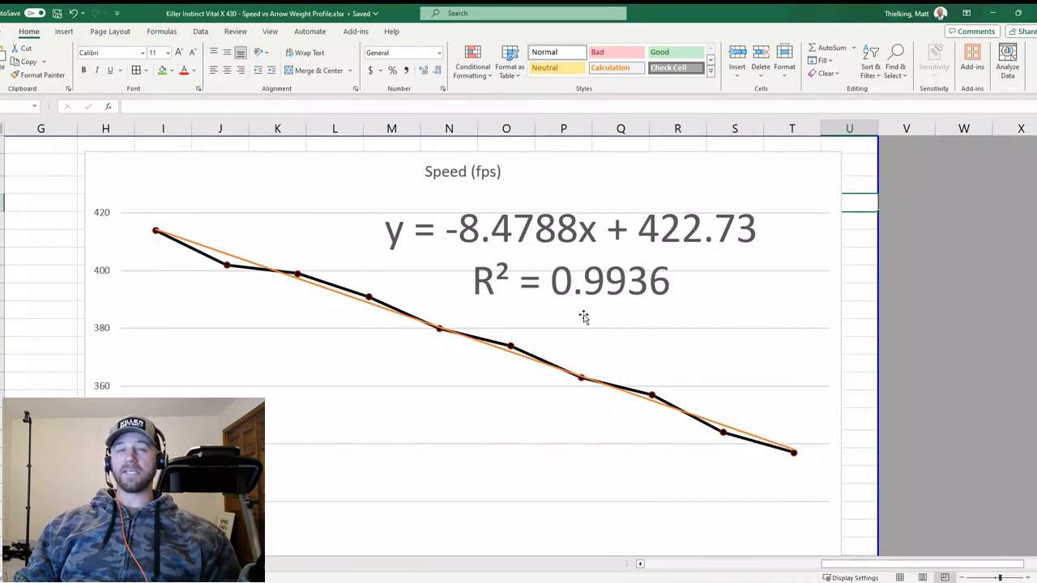
mouse_move(360, 451)
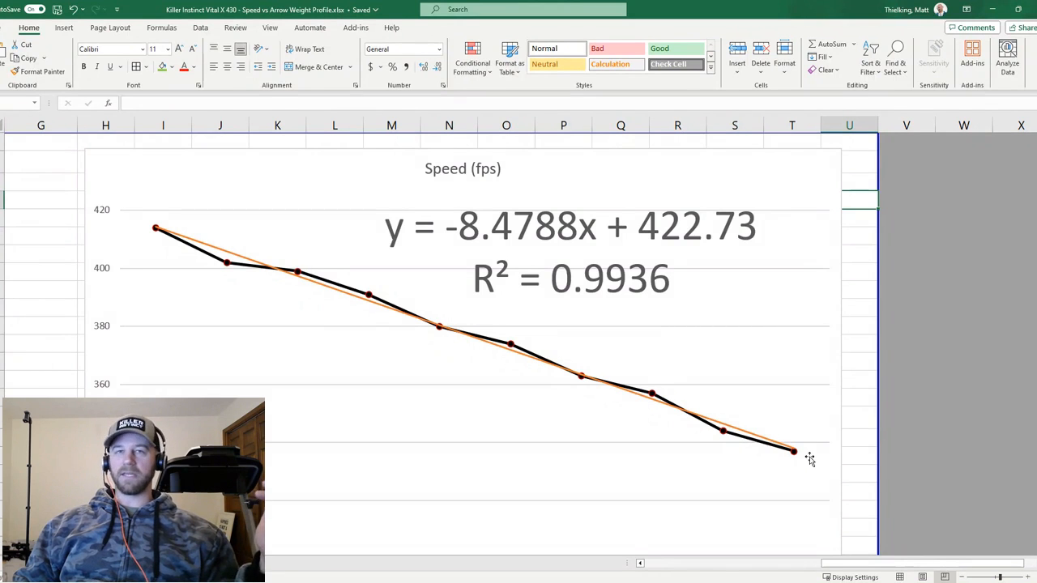
mouse_move(774, 509)
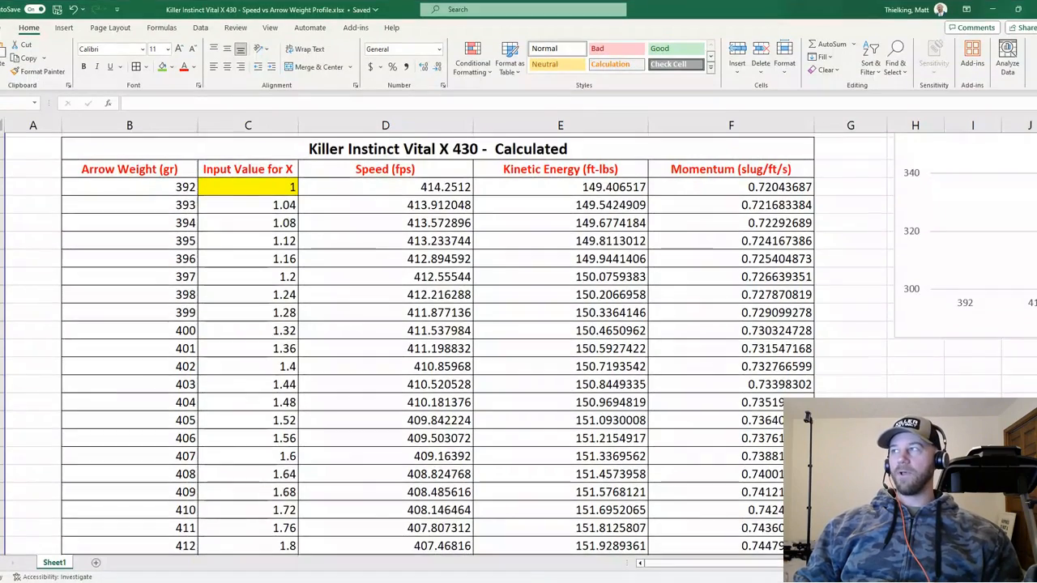
scroll("down", 3)
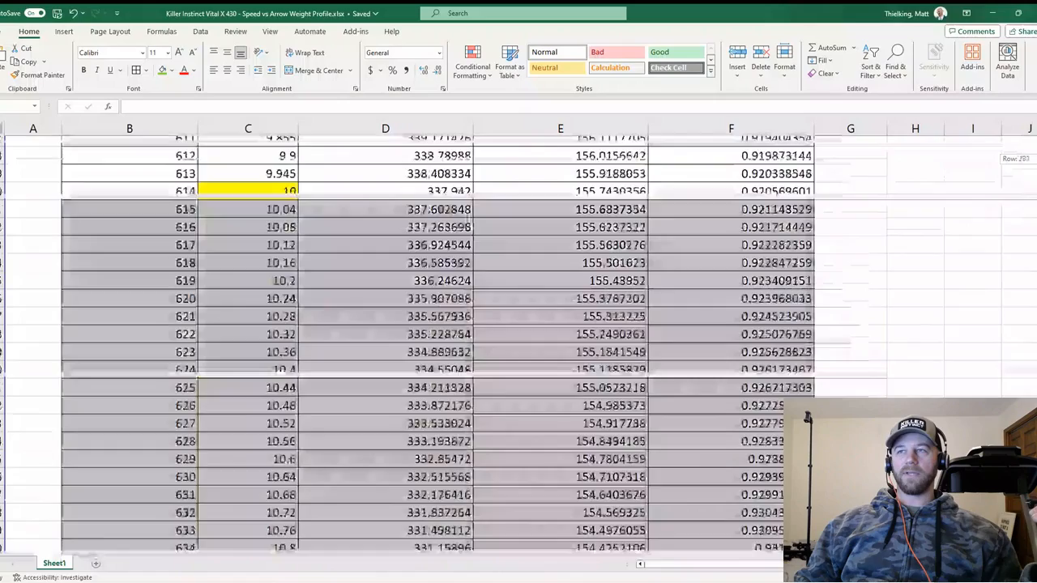
scroll("down", 3)
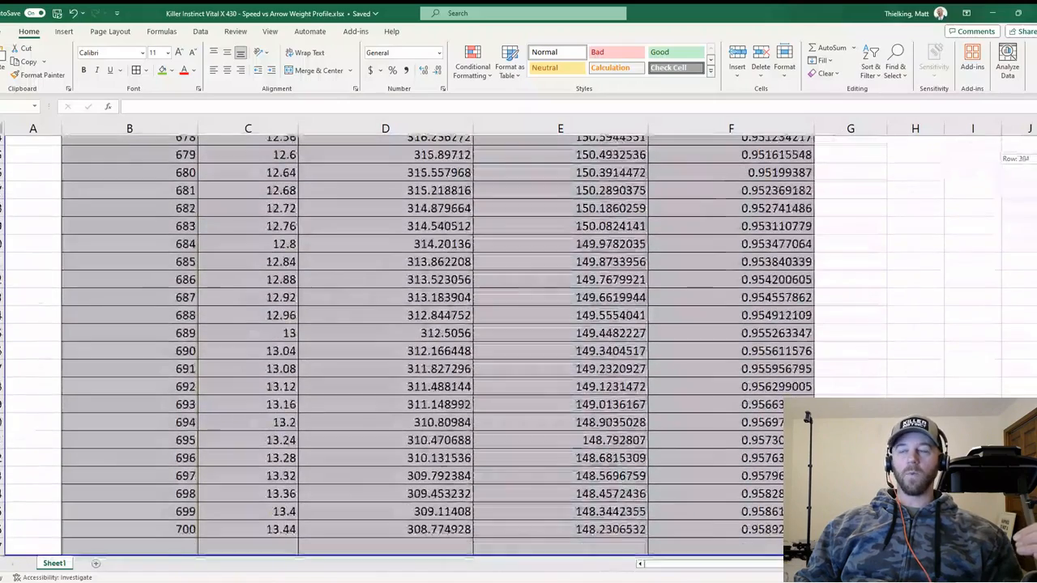
scroll("up", 3)
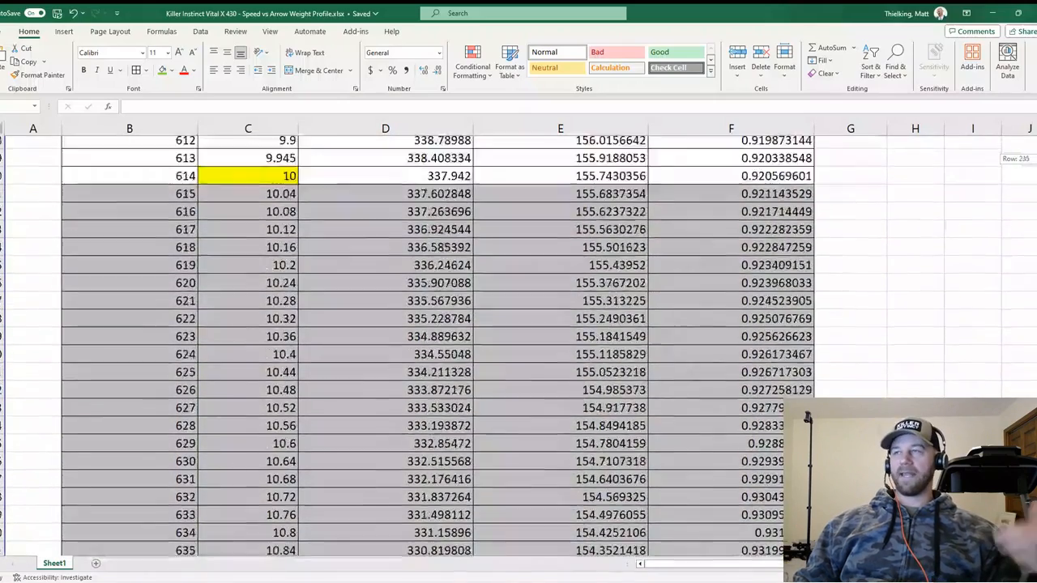
scroll("up", 3)
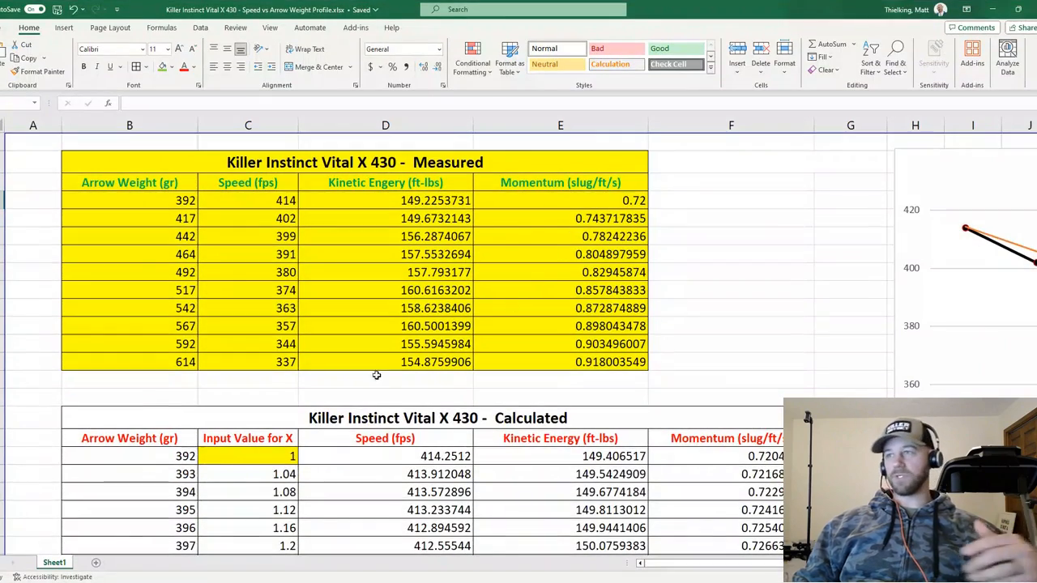
scroll("down", 3)
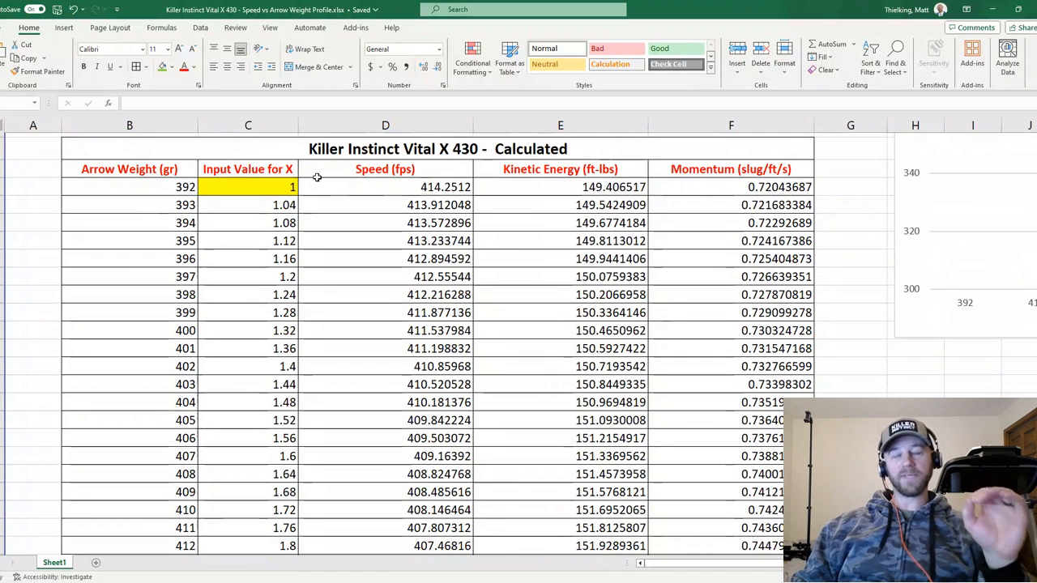
mouse_move(256, 185)
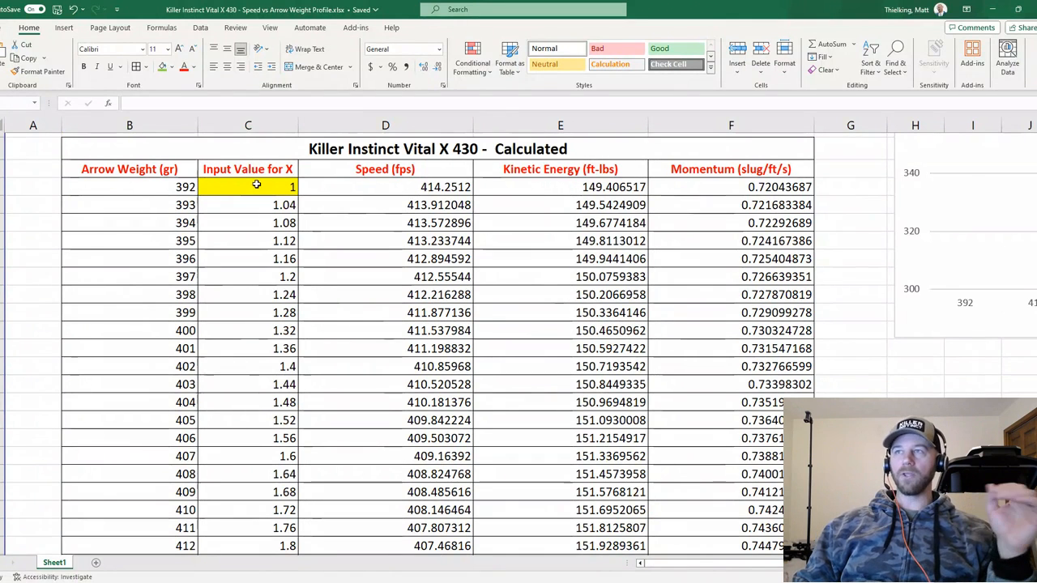
left_click(246, 187)
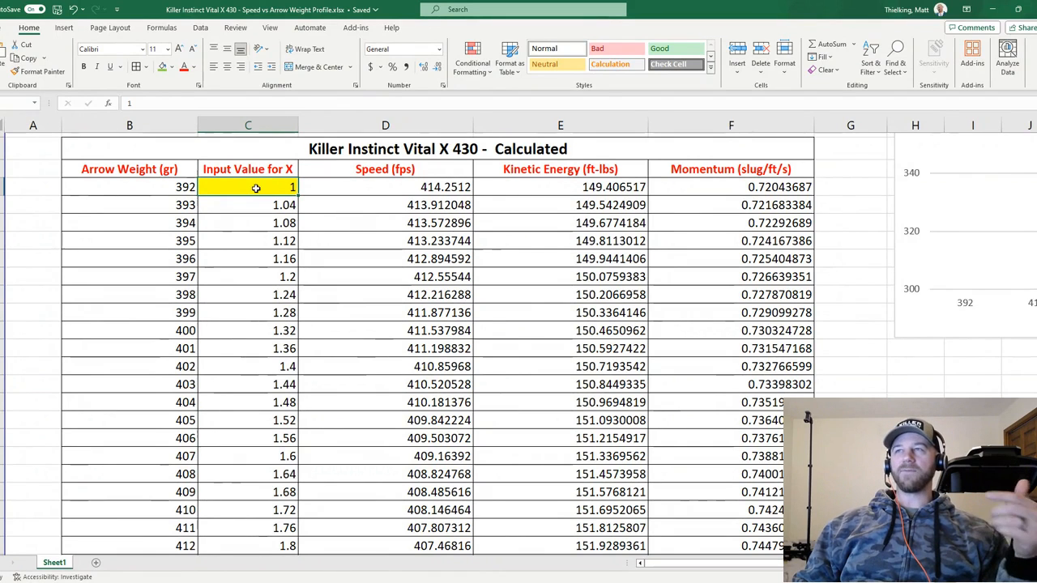
mouse_move(263, 179)
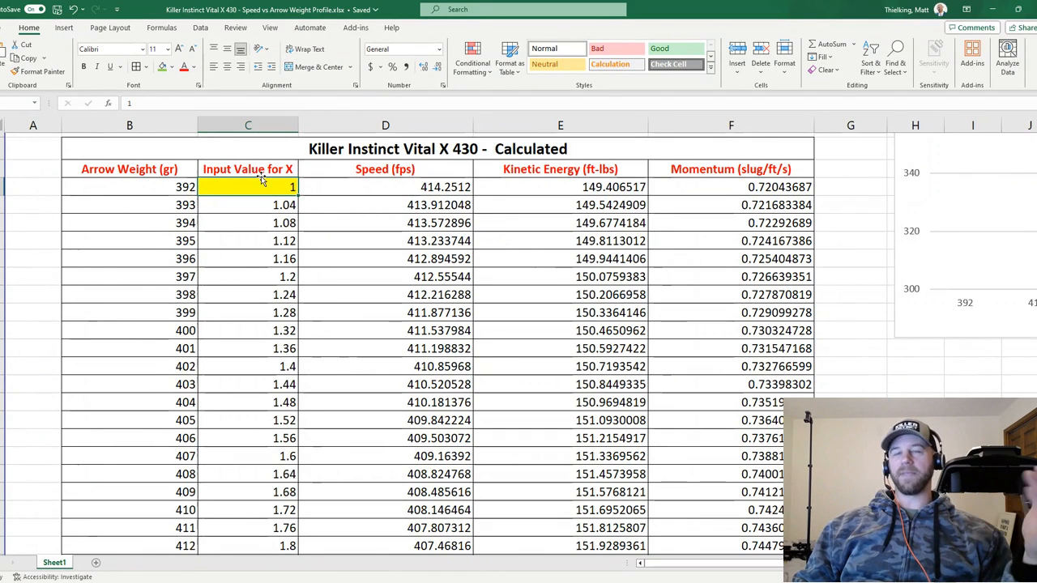
scroll("down", 3)
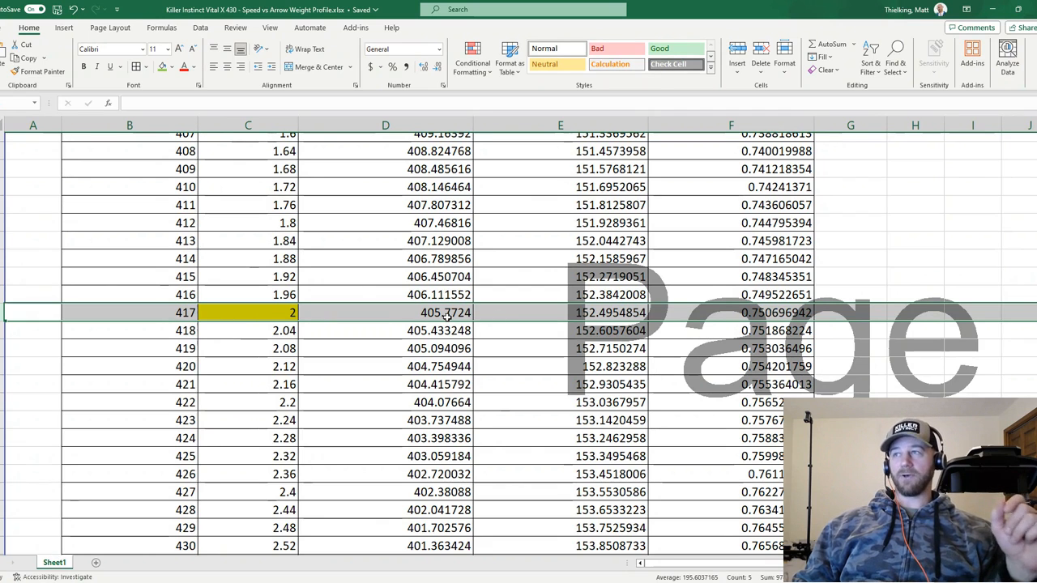
mouse_move(528, 323)
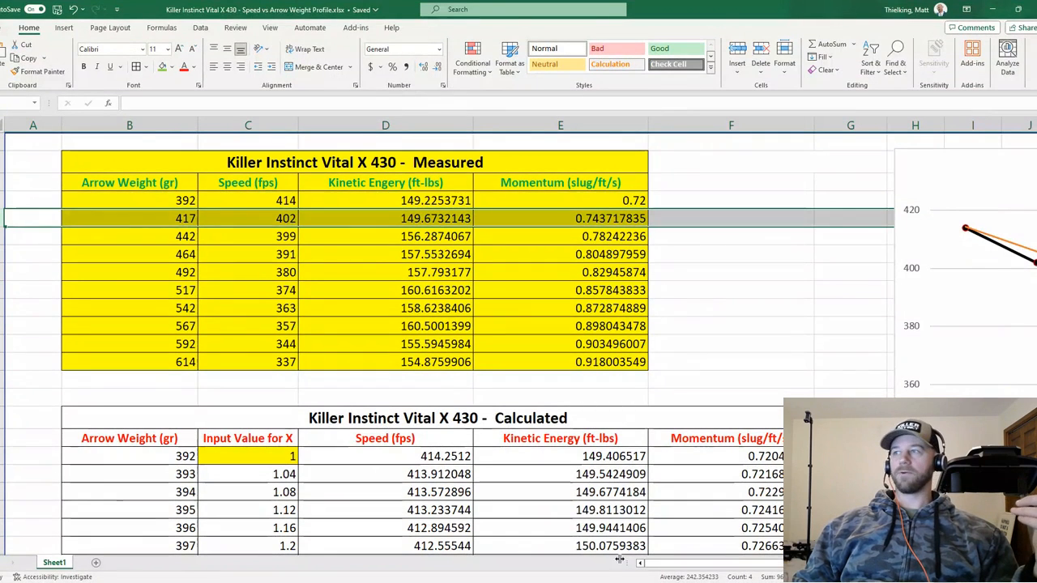
scroll("right", 3)
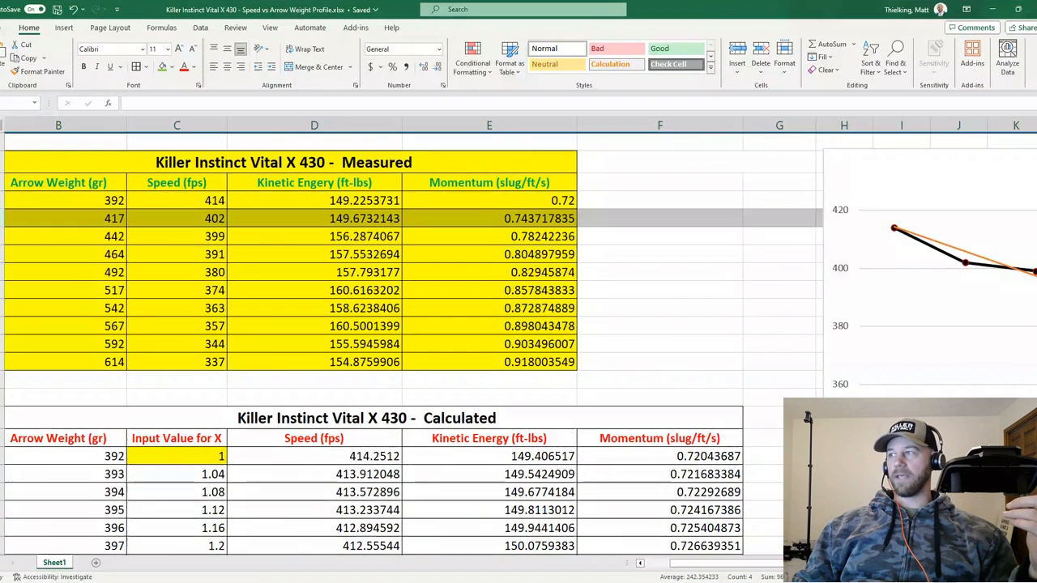
scroll("right", 3)
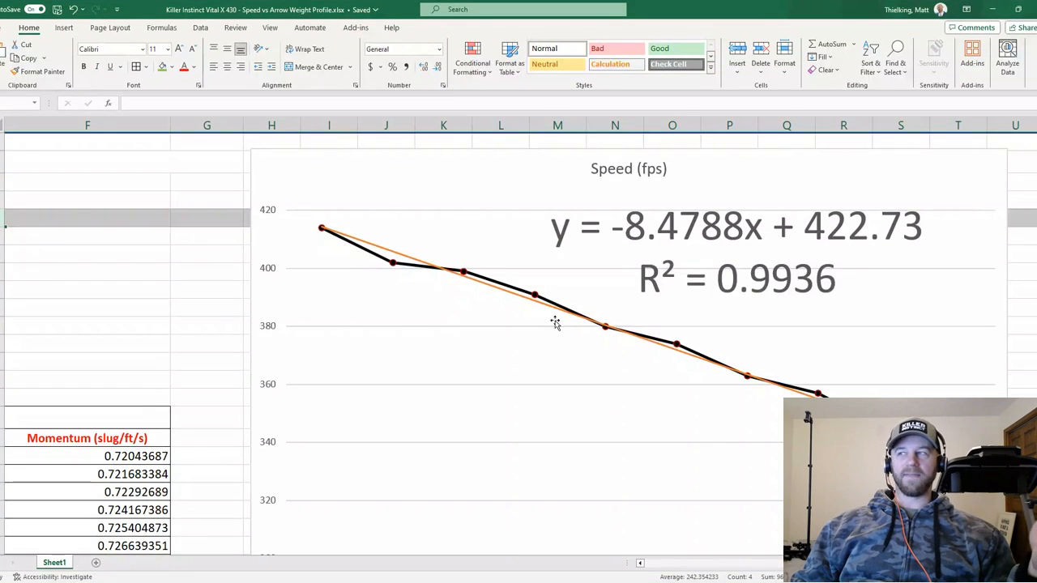
Scroll left from the chart to the measured table above the calculated table's first row.
scroll("left", 3)
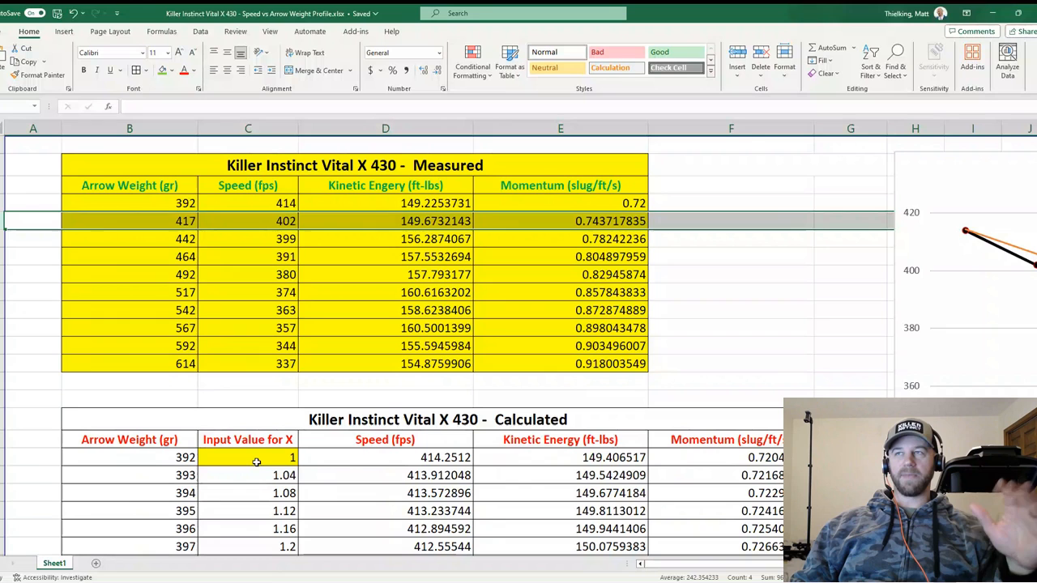
mouse_move(250, 512)
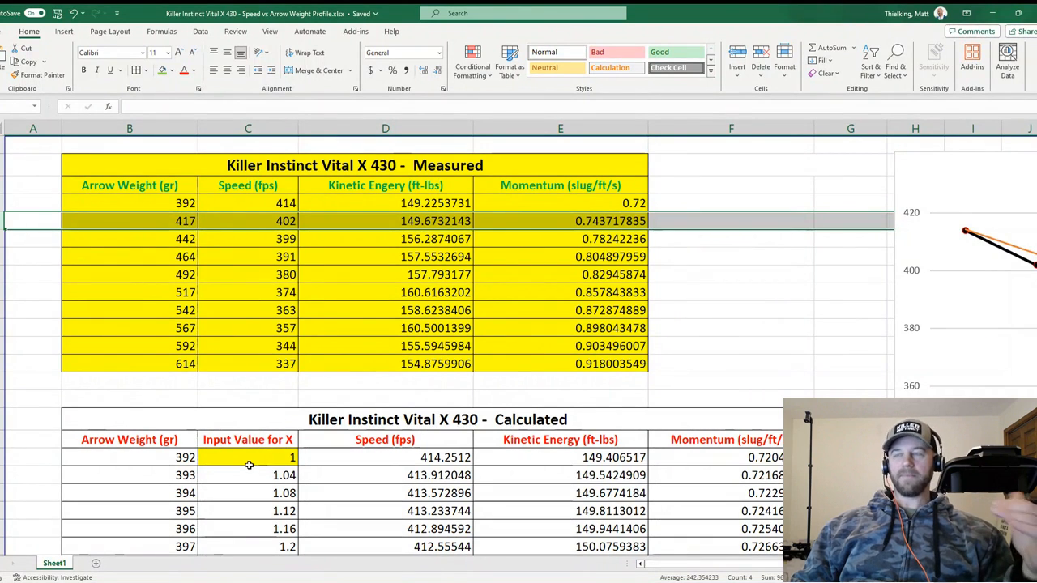
Scroll down to the calculated table rows for 392 to 415 grains.
scroll("down", 3)
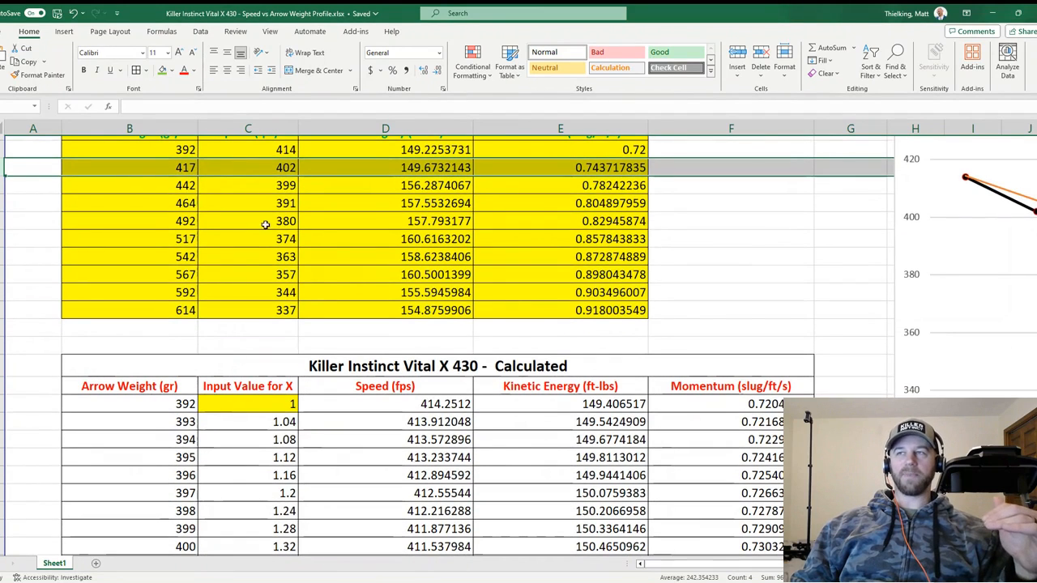
mouse_move(233, 396)
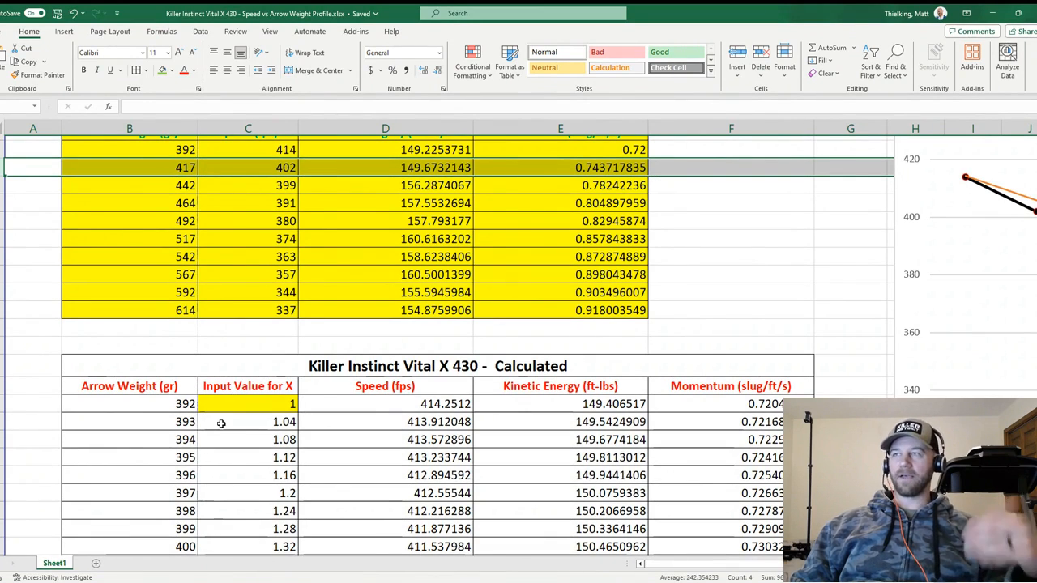
scroll("down", 3)
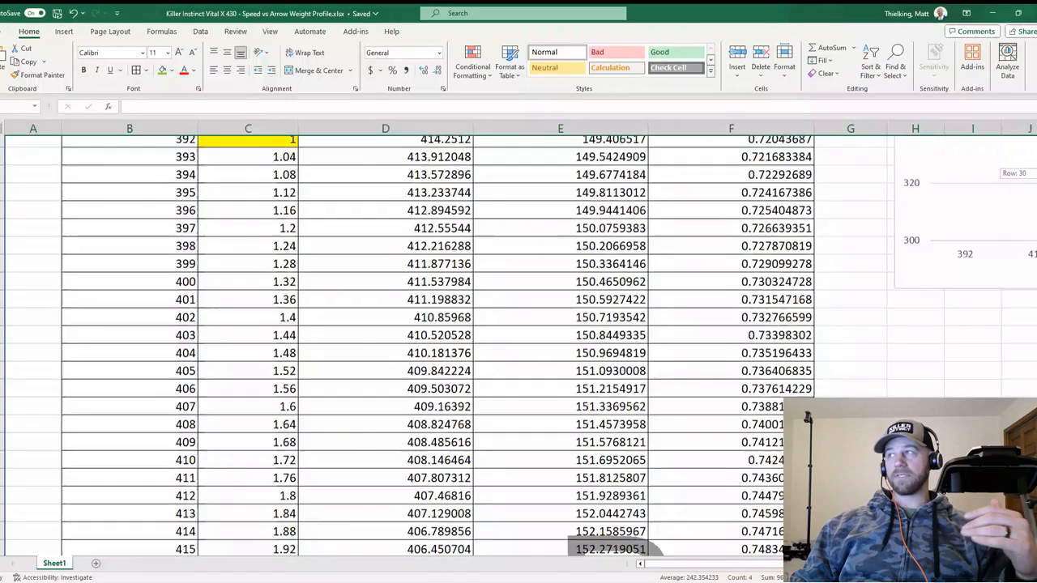
Scroll through the gray extrapolated rows toward 700 grains, settling on rows 631 to 653.
scroll("down", 3)
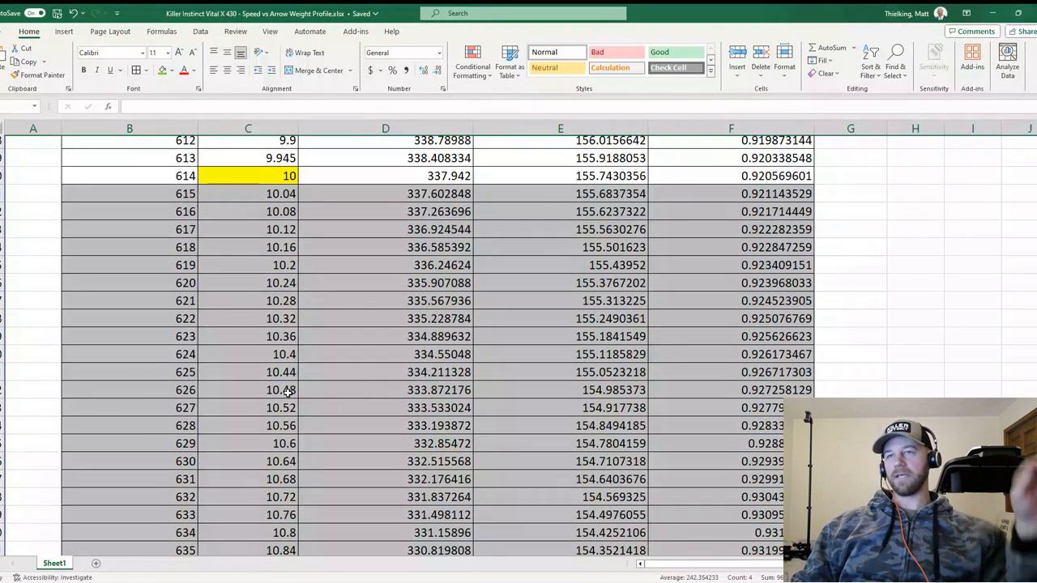
scroll("down", 3)
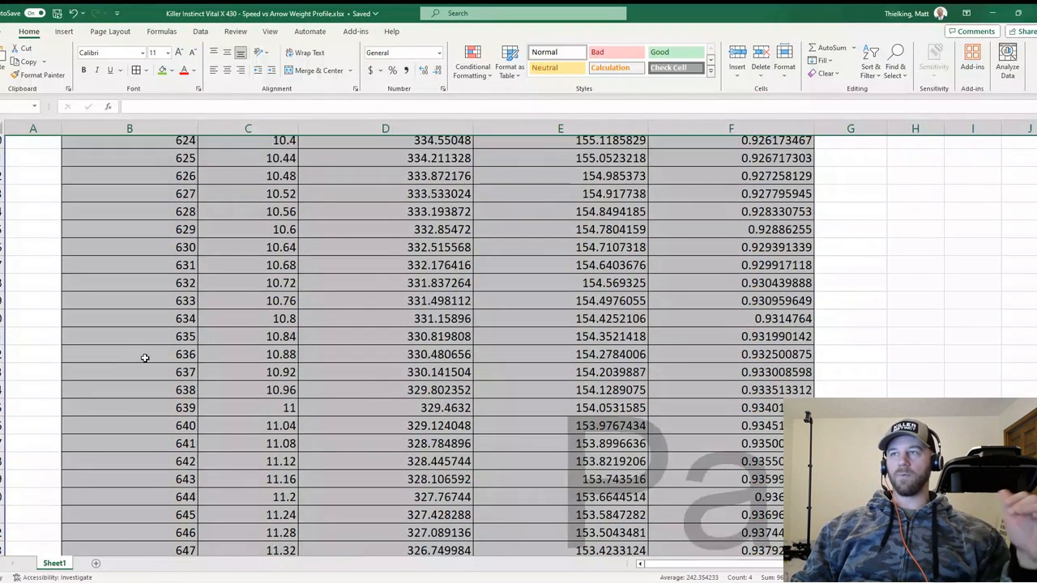
scroll("down", 3)
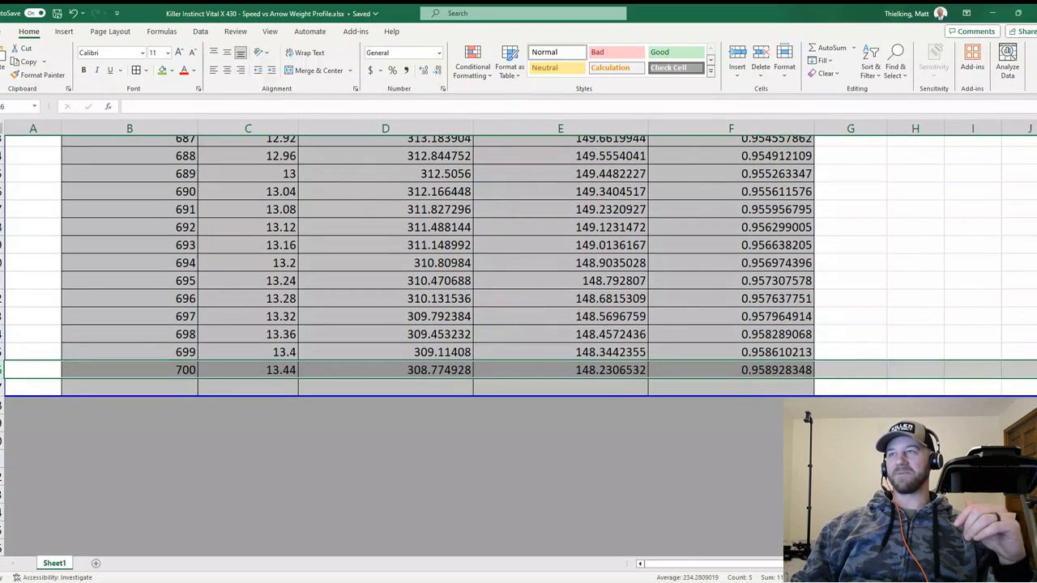
scroll("up", 3)
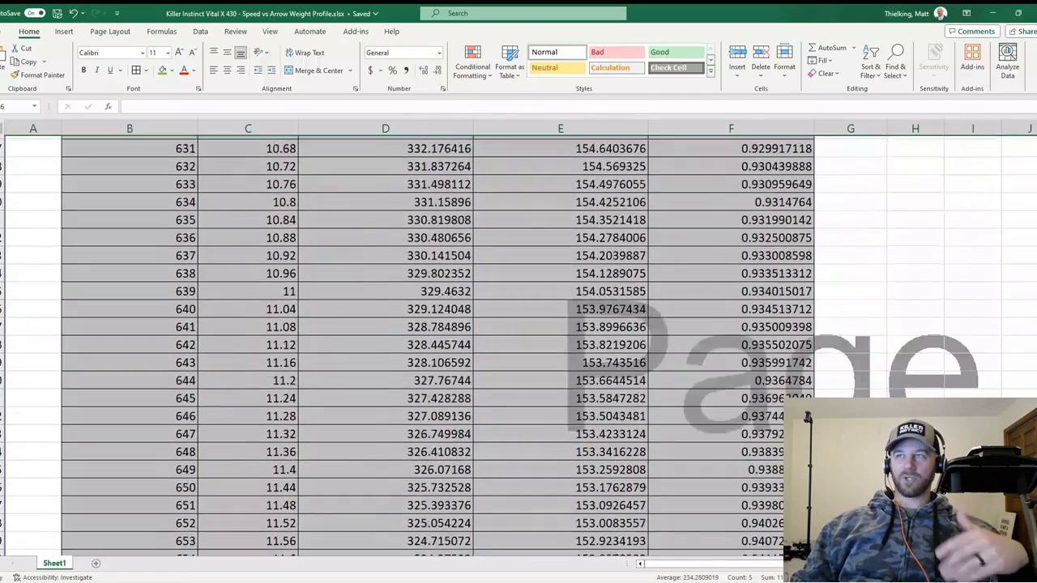
Scroll up to the green 538-grain row at input 6.84 giving about 364.74 fps.
scroll("up", 3)
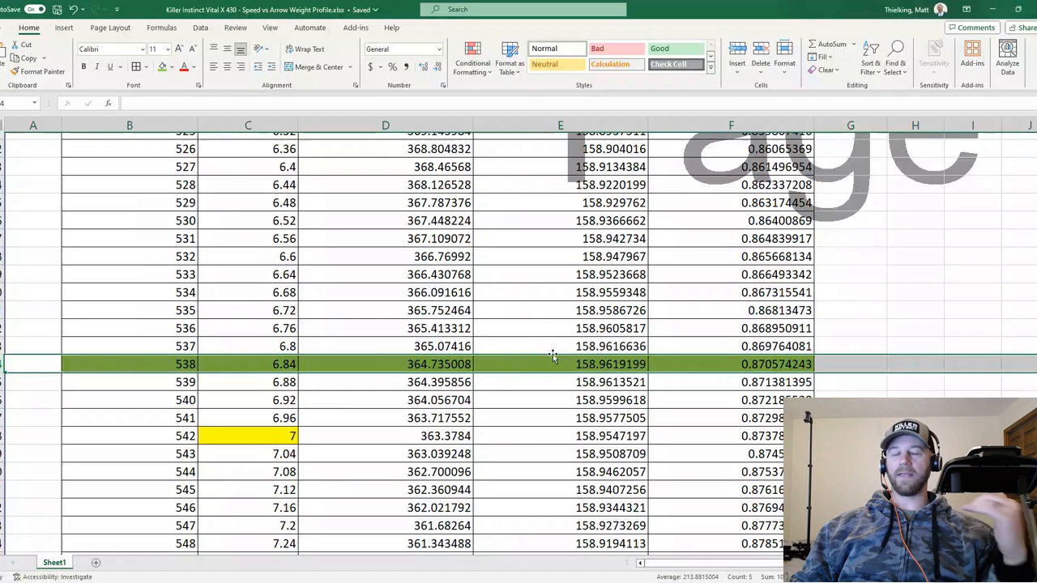
mouse_move(180, 381)
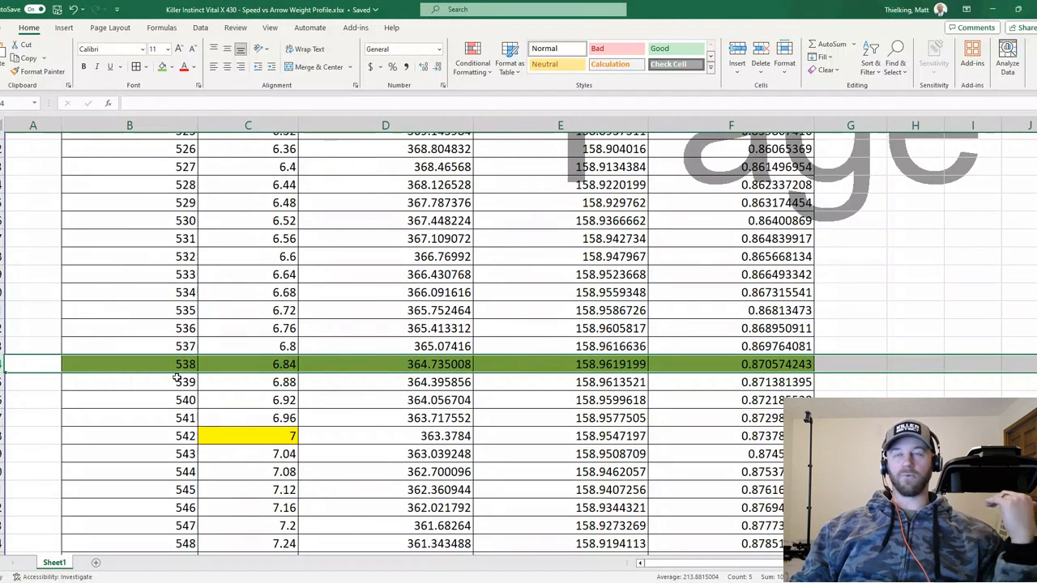
mouse_move(159, 405)
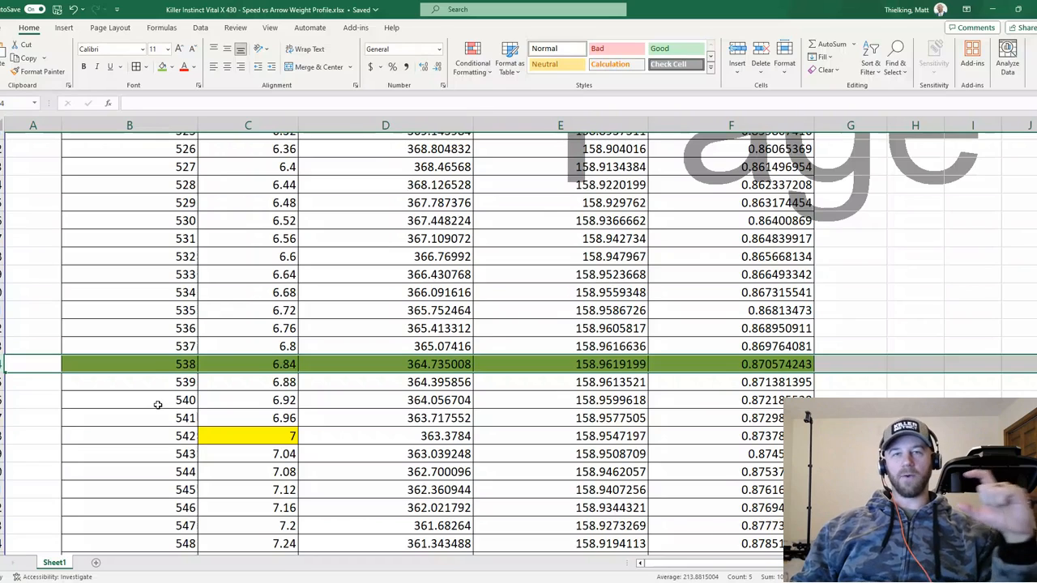
mouse_move(153, 408)
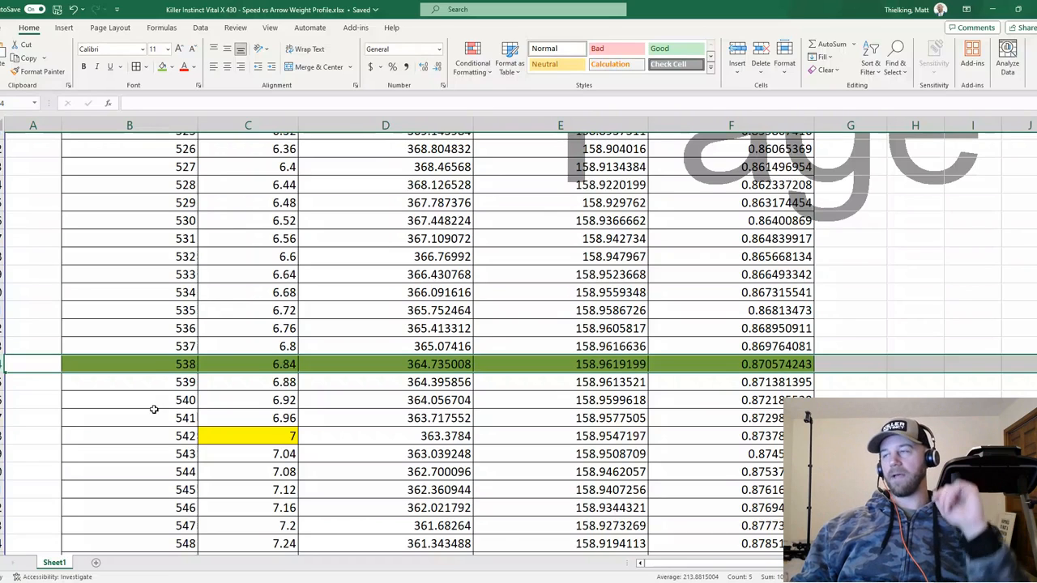
mouse_move(307, 405)
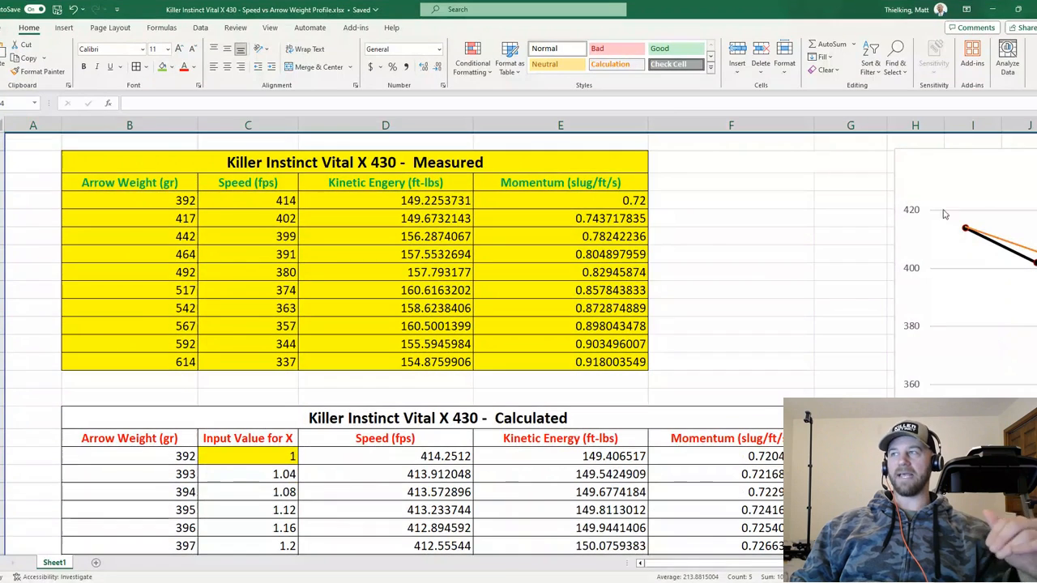
Select an empty cell in column F beside the measured table at the top of the sheet.
left_click(731, 290)
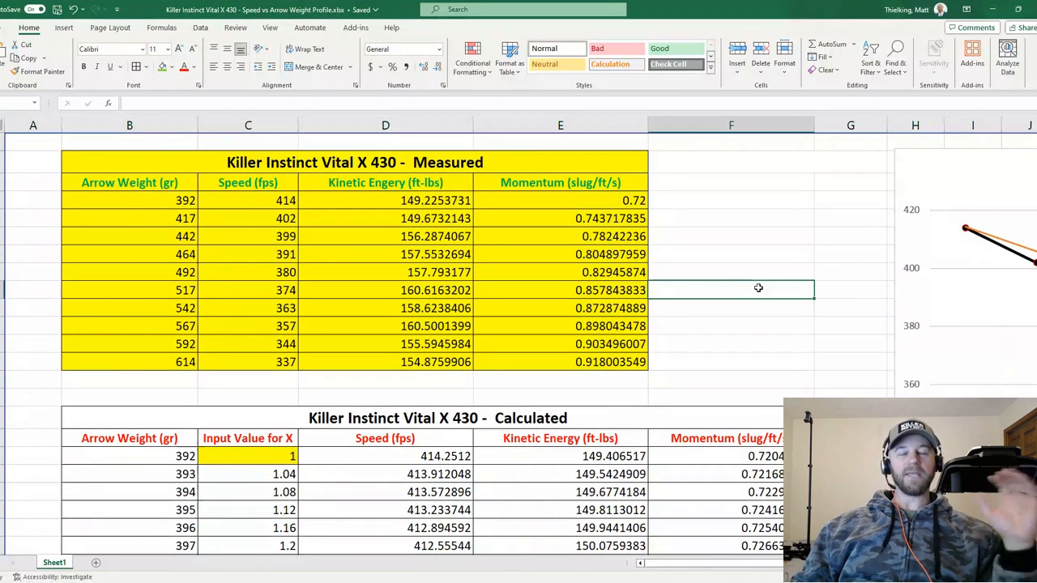